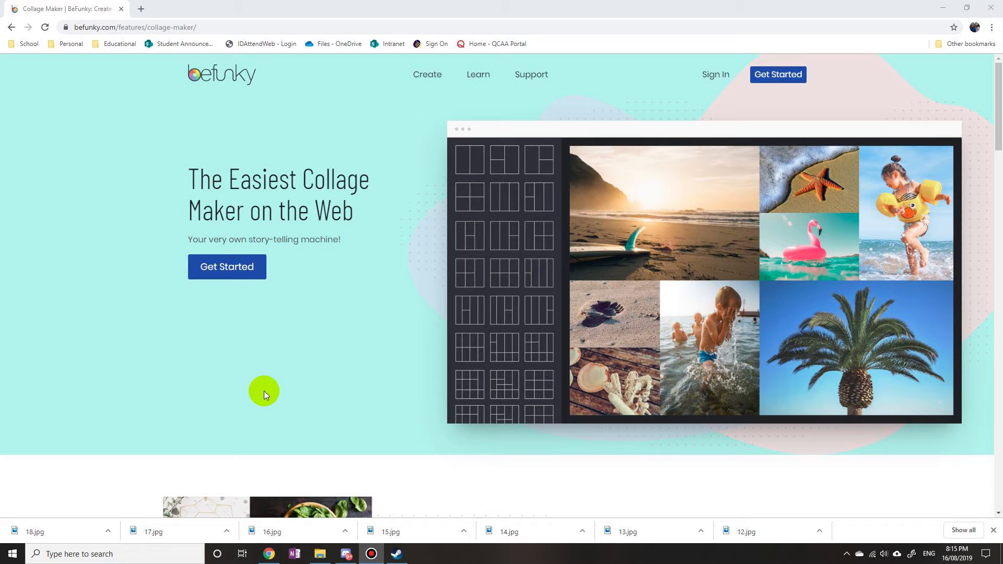
{"action": "mouse_move", "coordinate": [346, 332]}
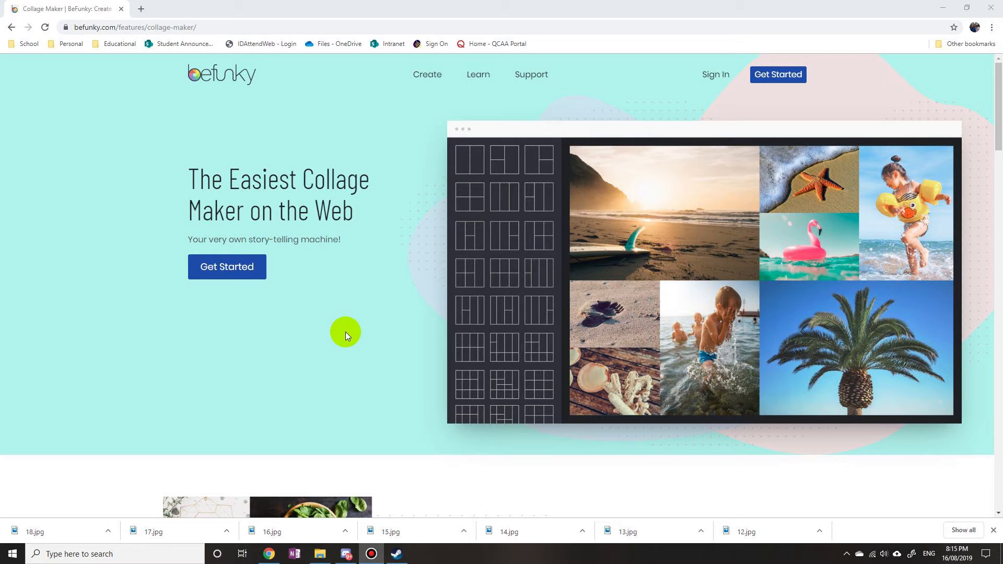
{"action": "mouse_move", "coordinate": [355, 319]}
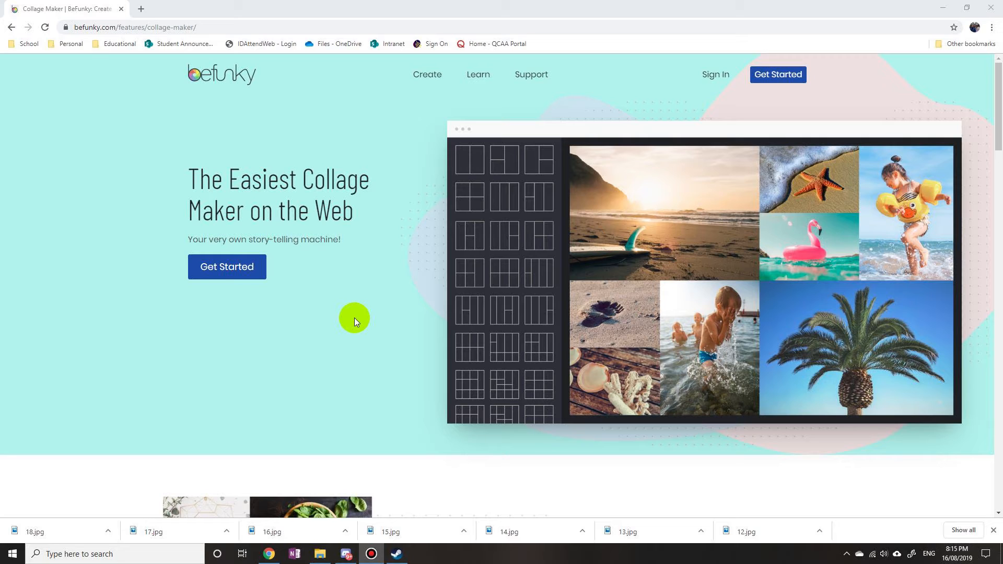
{"action": "mouse_move", "coordinate": [377, 261]}
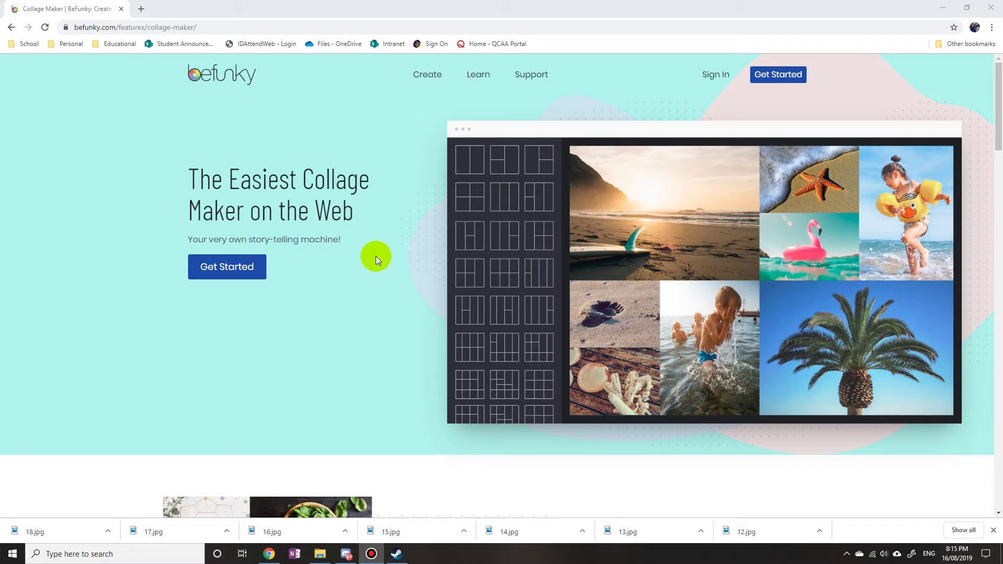
{"action": "mouse_move", "coordinate": [462, 250]}
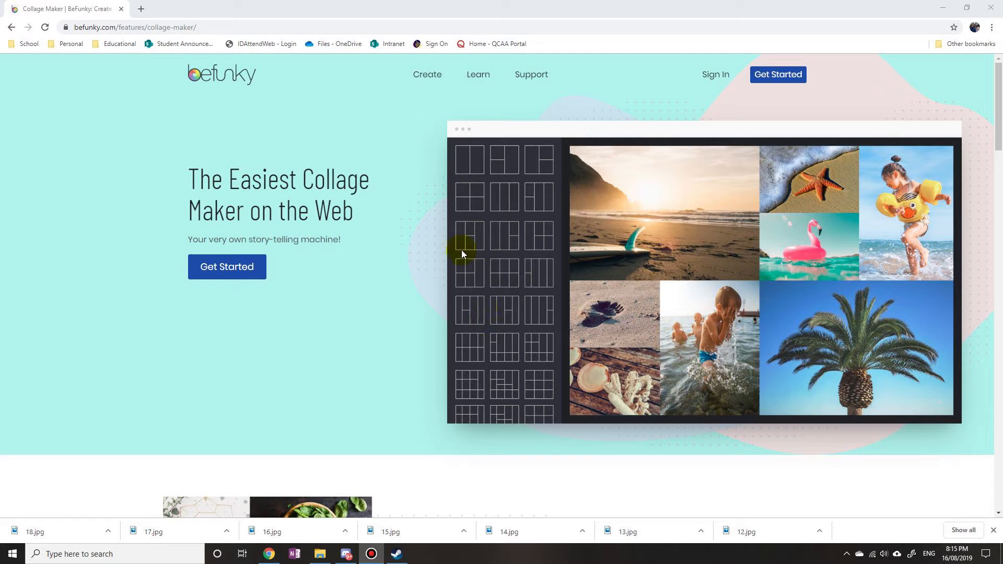
{"action": "mouse_move", "coordinate": [503, 276]}
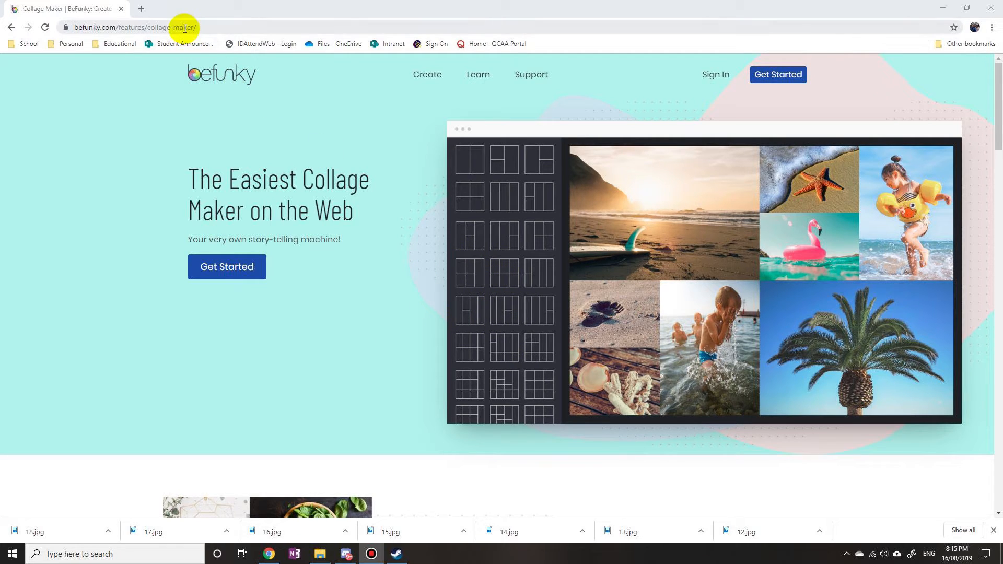
- Start a new collage from the BeFunky Collage Maker page with an empty 3x3 grid
{"action": "left_click", "coordinate": [132, 27]}
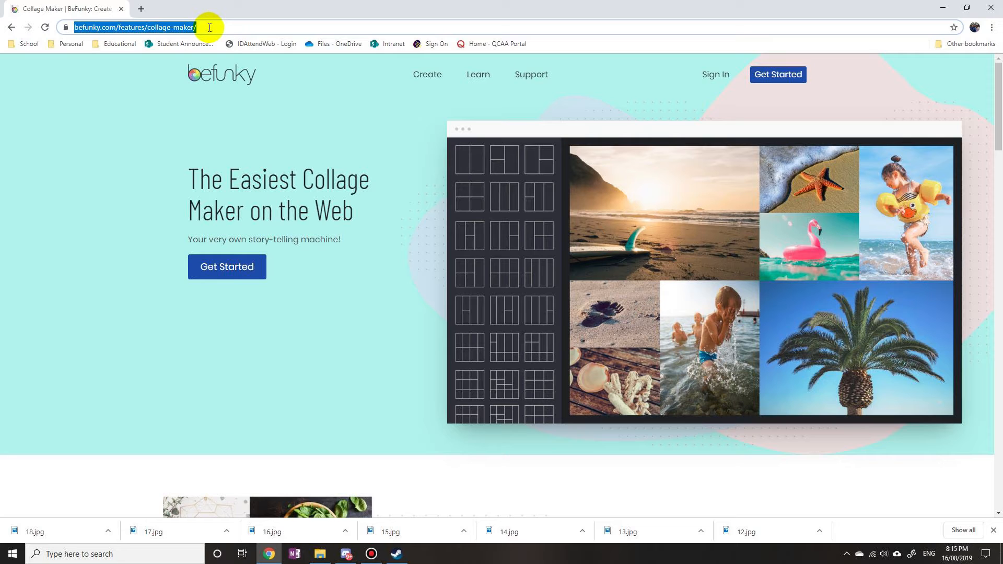
{"action": "mouse_move", "coordinate": [247, 164]}
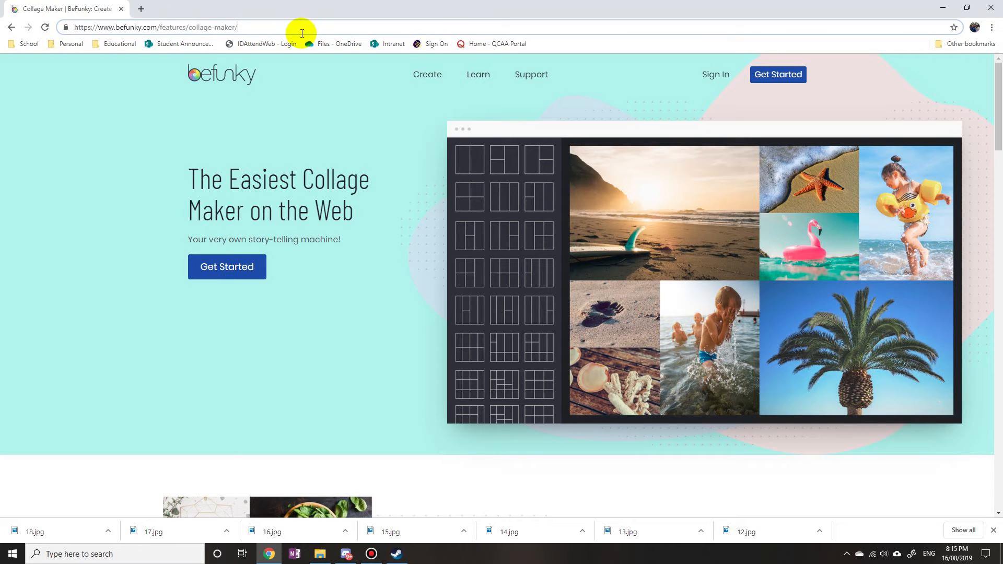
{"action": "mouse_move", "coordinate": [289, 179]}
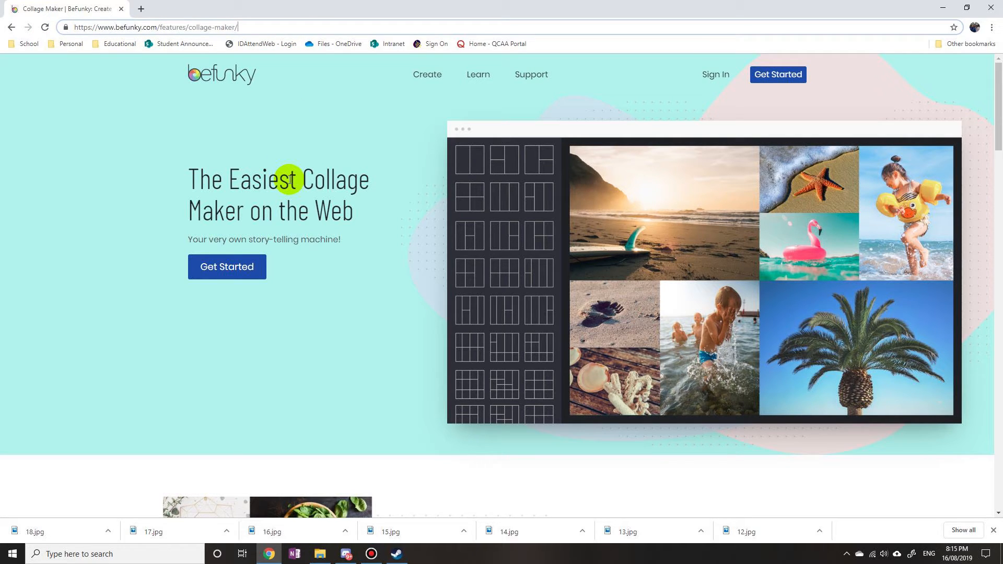
{"action": "mouse_move", "coordinate": [264, 12]}
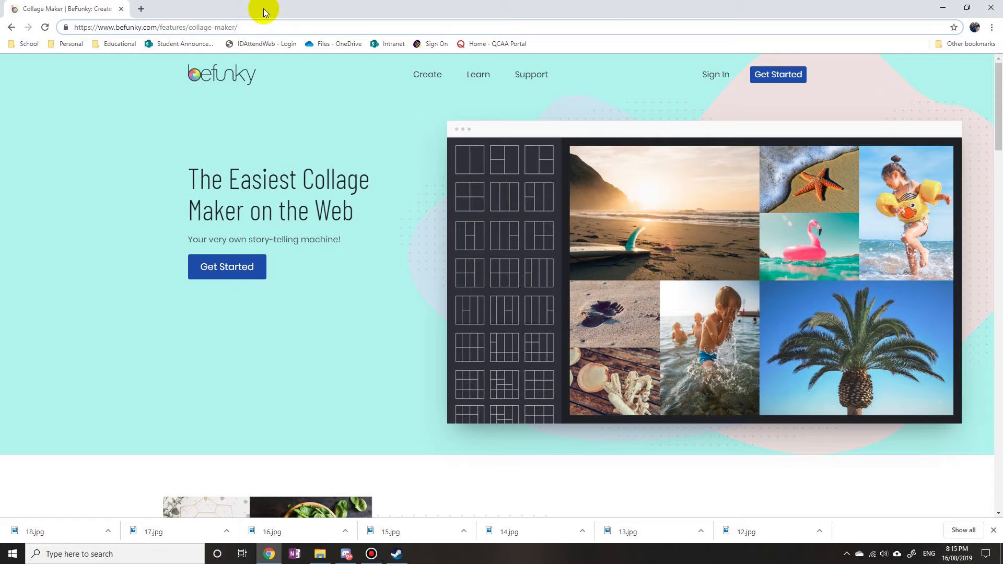
{"action": "mouse_move", "coordinate": [379, 171]}
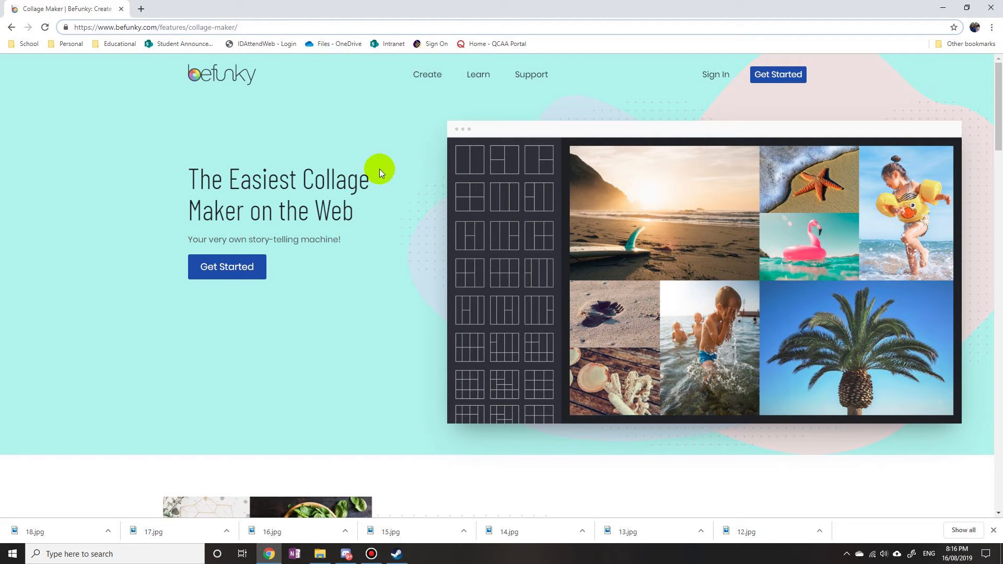
{"action": "left_click", "coordinate": [227, 267]}
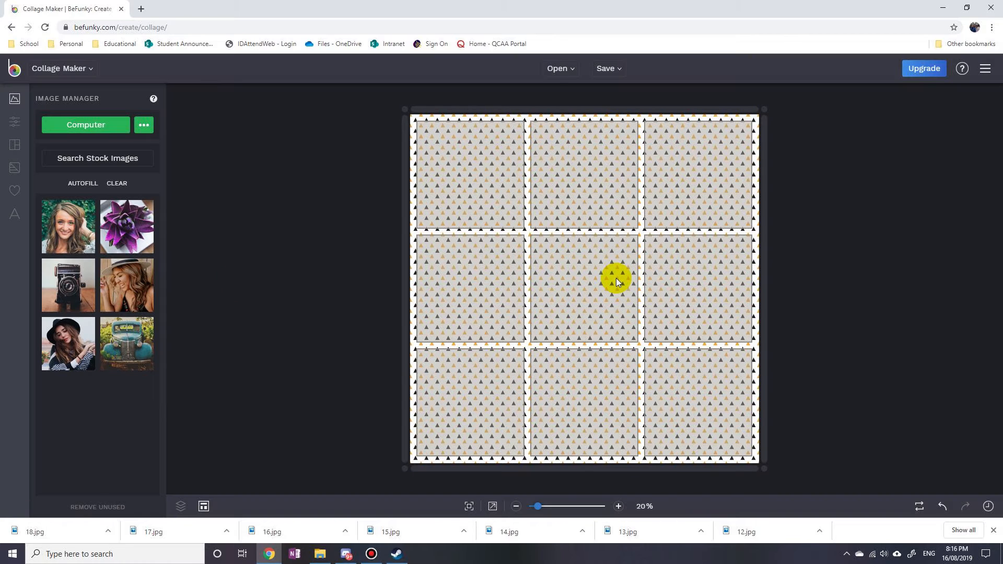
{"action": "mouse_move", "coordinate": [606, 280]}
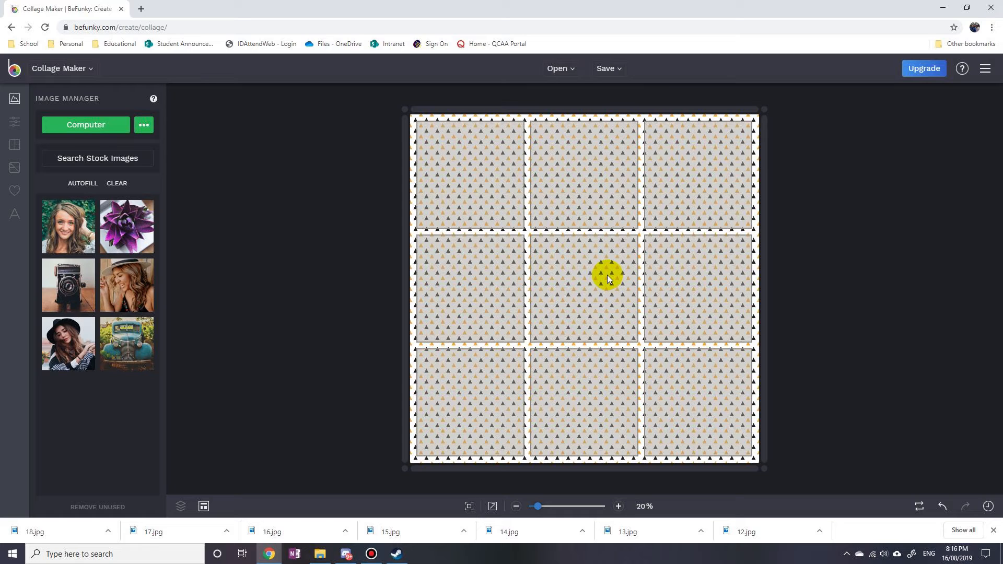
{"action": "mouse_move", "coordinate": [117, 143]}
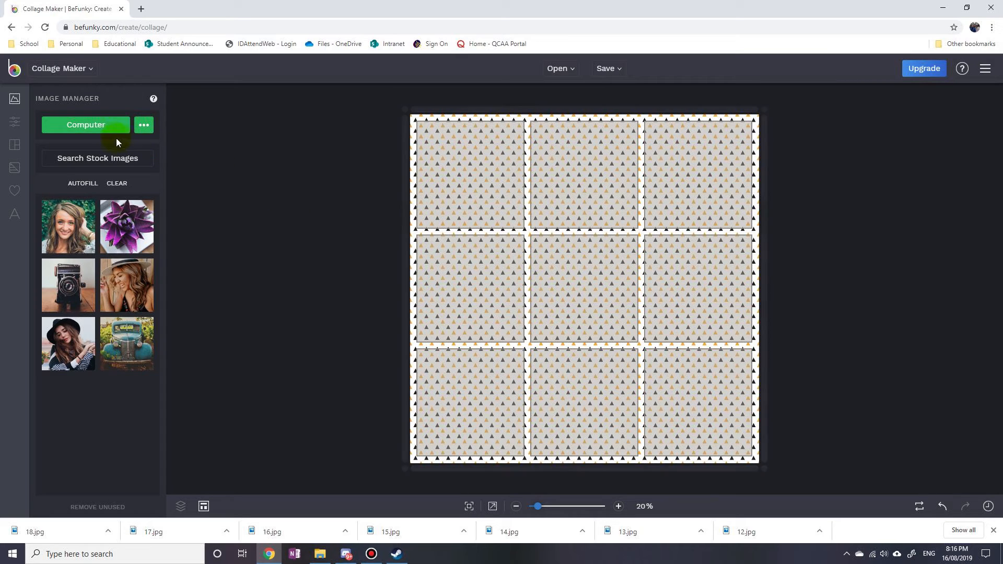
- From the vegan collage folder, multi-select the food photos 9.jpg, 10.jpg, 11.jpg through 18.jpg
{"action": "left_click", "coordinate": [86, 124]}
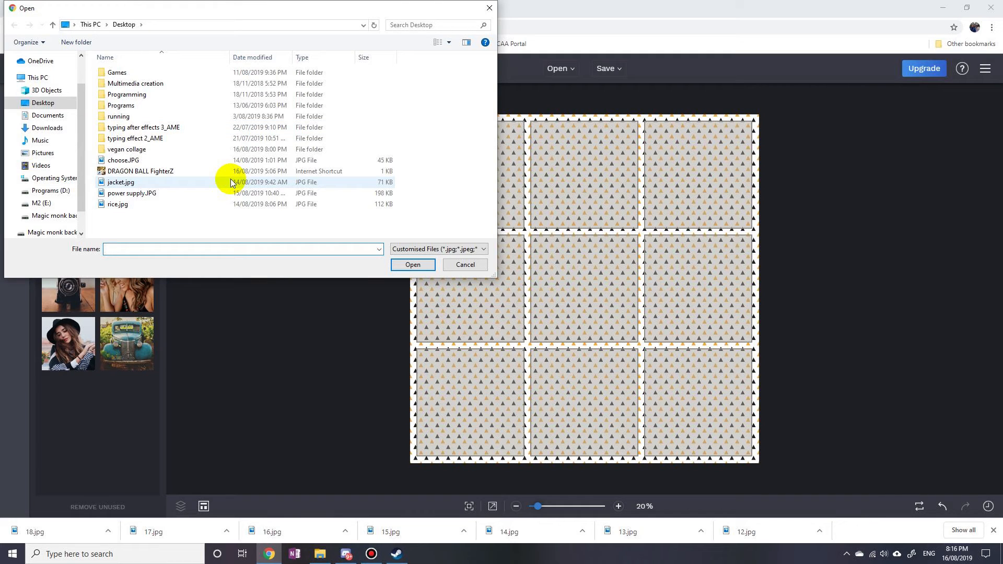
{"action": "mouse_move", "coordinate": [217, 153]}
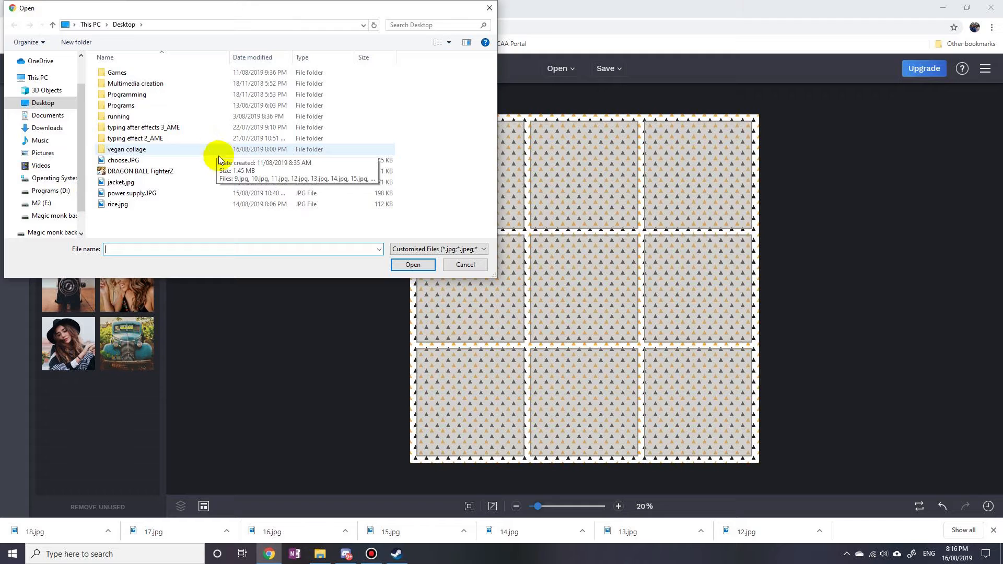
{"action": "mouse_move", "coordinate": [143, 154]}
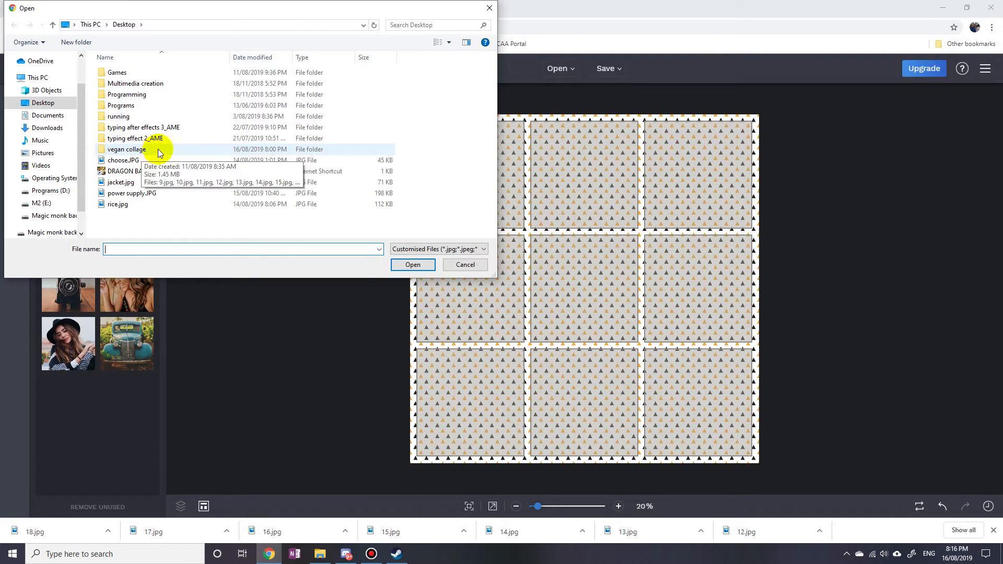
{"action": "double_click", "coordinate": [126, 149]}
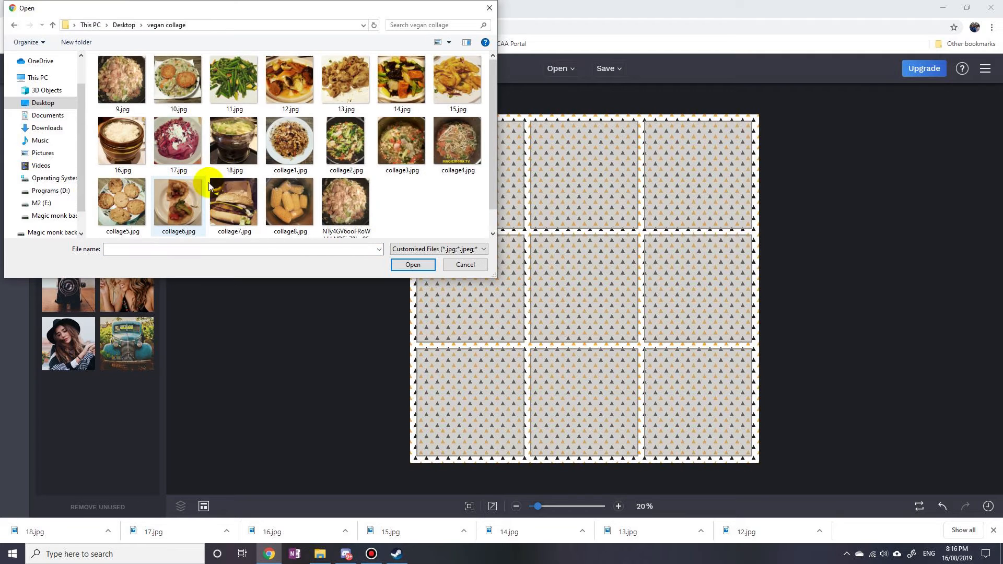
{"action": "left_click", "coordinate": [121, 78]}
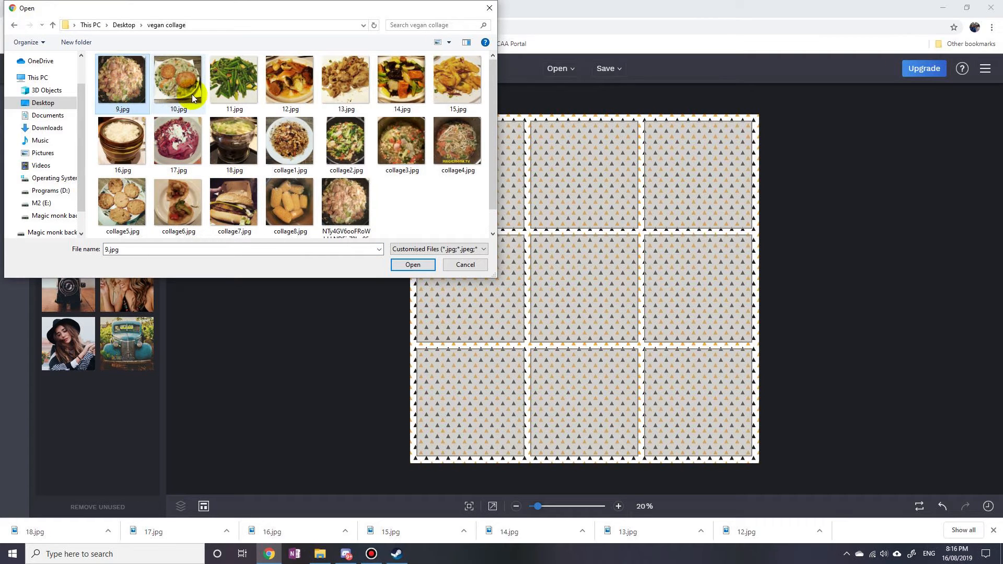
{"action": "left_click", "coordinate": [178, 79]}
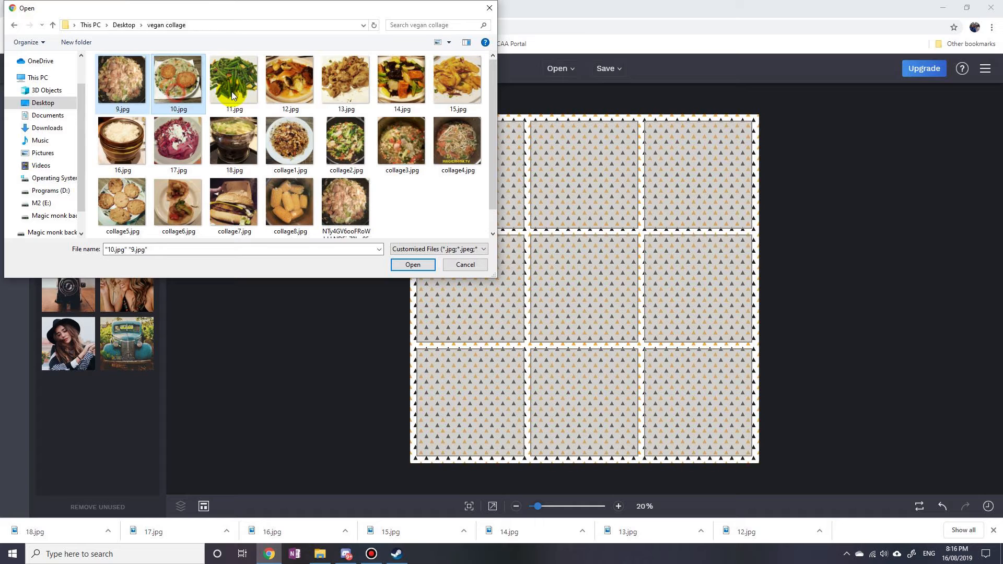
{"action": "left_click", "coordinate": [457, 79]}
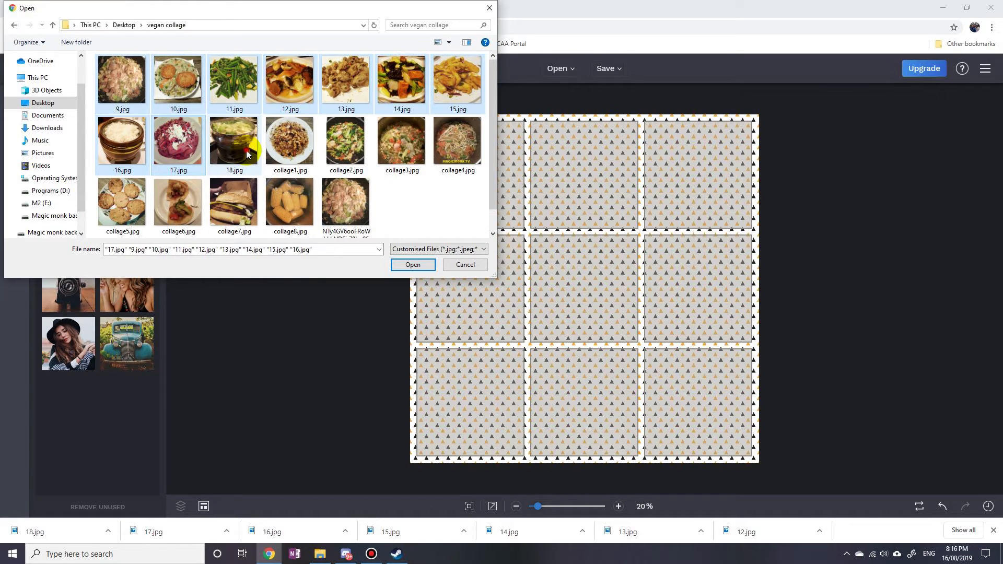
{"action": "left_click", "coordinate": [233, 138]}
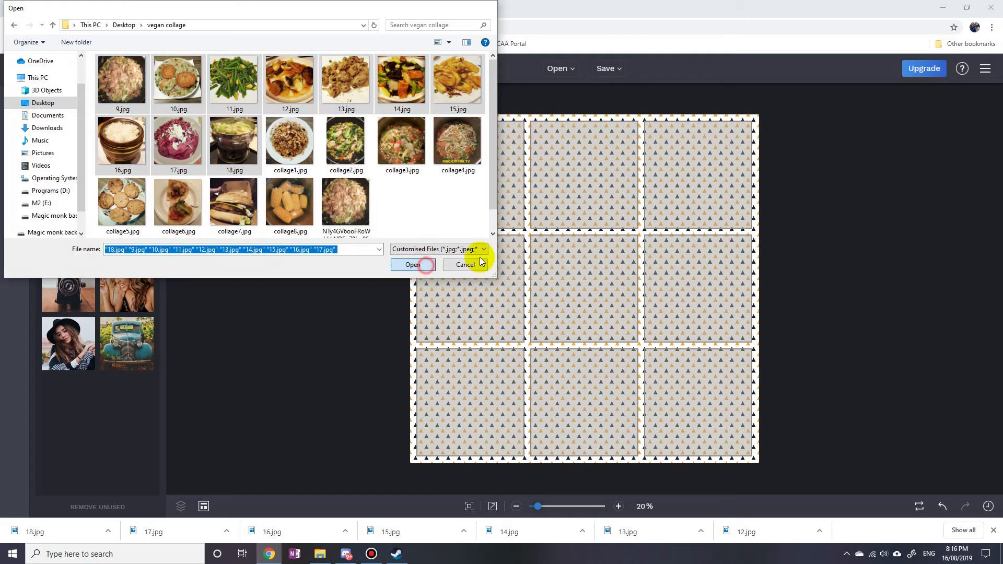
- Upload the selected photos and autofill all nine grid cells with them
{"action": "left_click", "coordinate": [413, 264]}
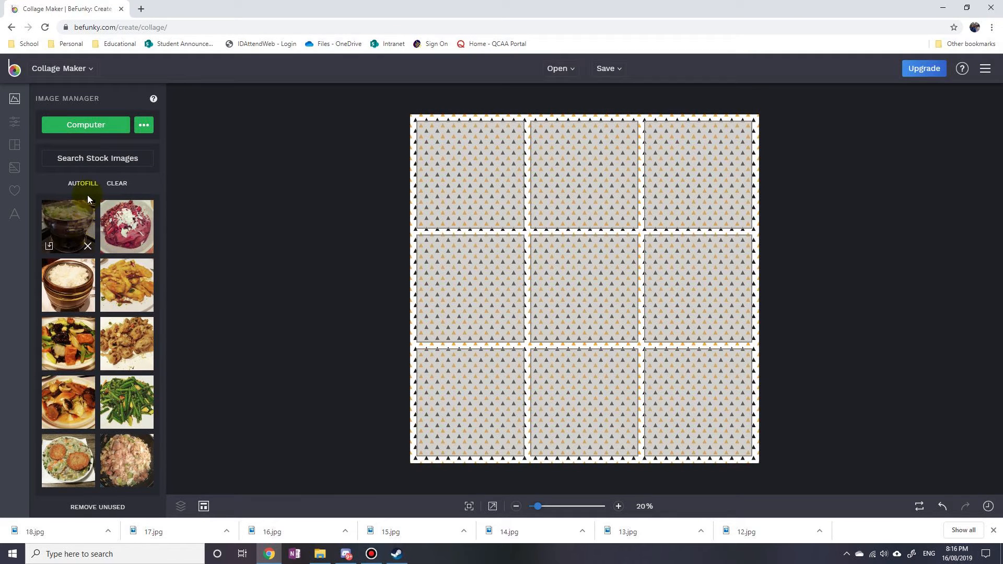
{"action": "mouse_move", "coordinate": [83, 184]}
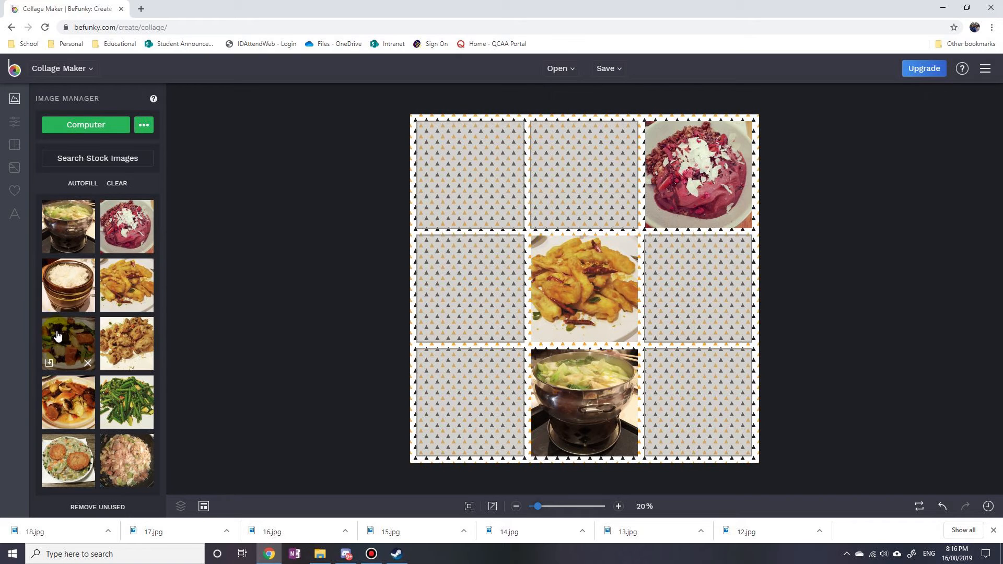
{"action": "left_click", "coordinate": [81, 183]}
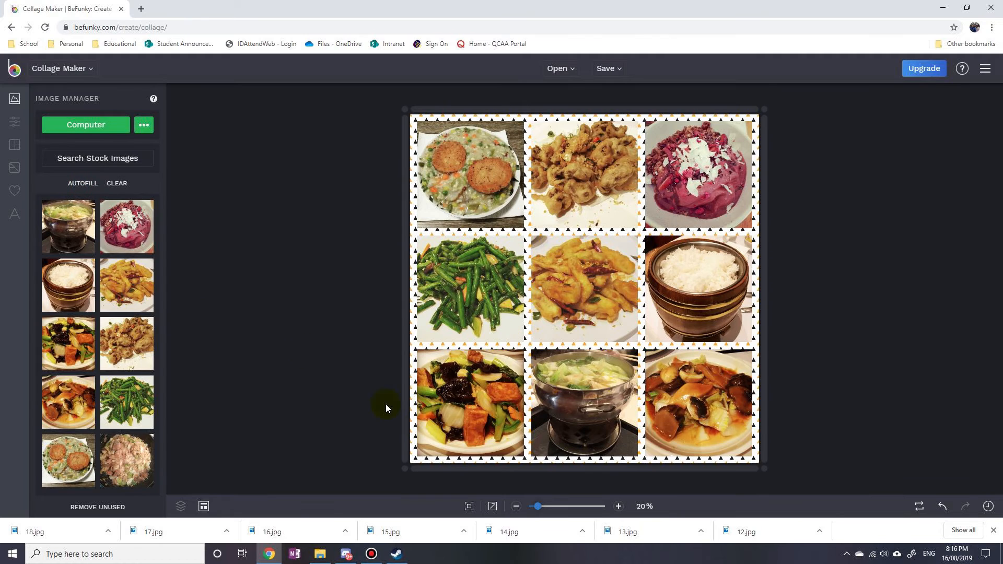
{"action": "mouse_move", "coordinate": [663, 458]}
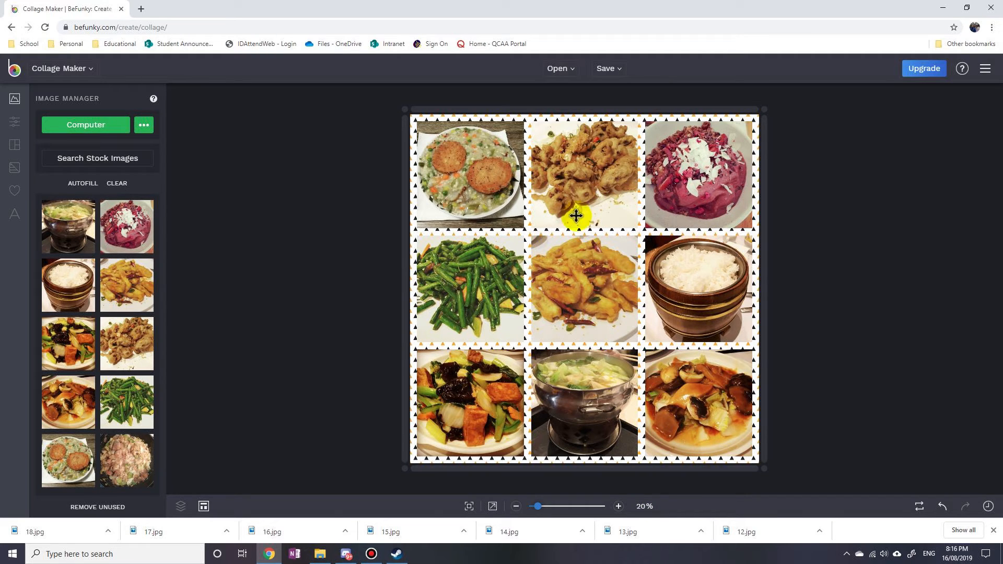
{"action": "mouse_move", "coordinate": [18, 124]}
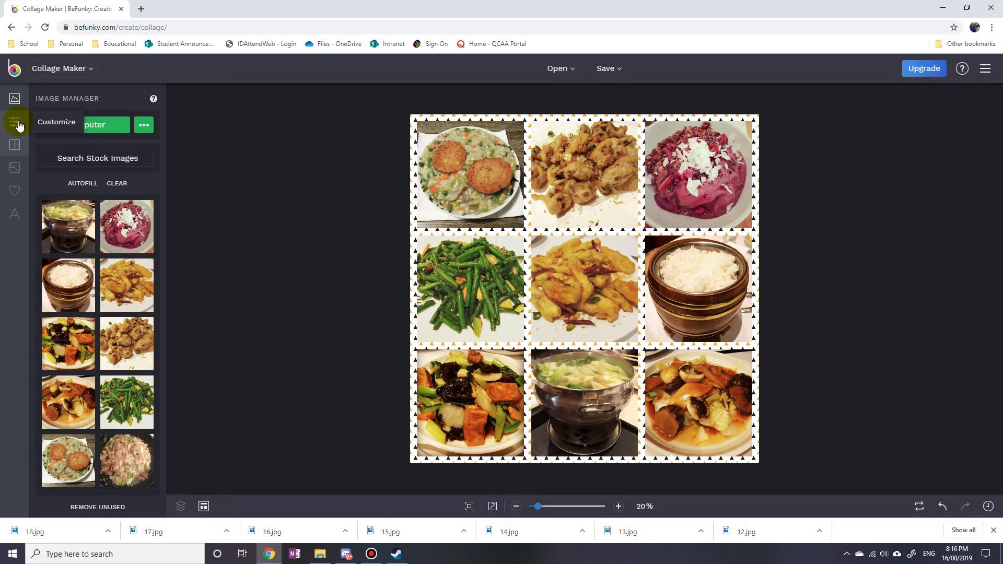
- Browse the Featured pattern collection in the collage background settings
{"action": "left_click", "coordinate": [14, 124]}
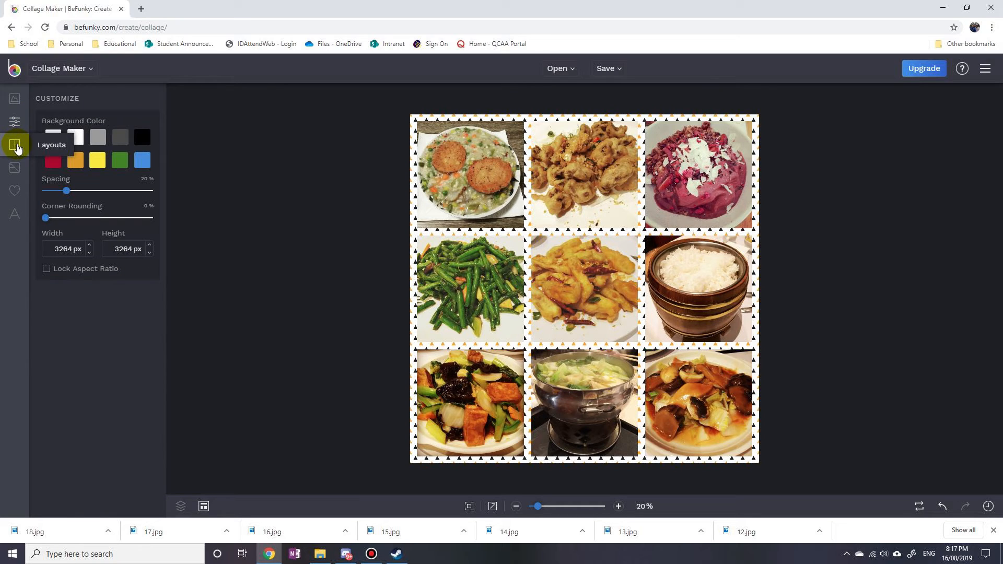
{"action": "left_click", "coordinate": [13, 144]}
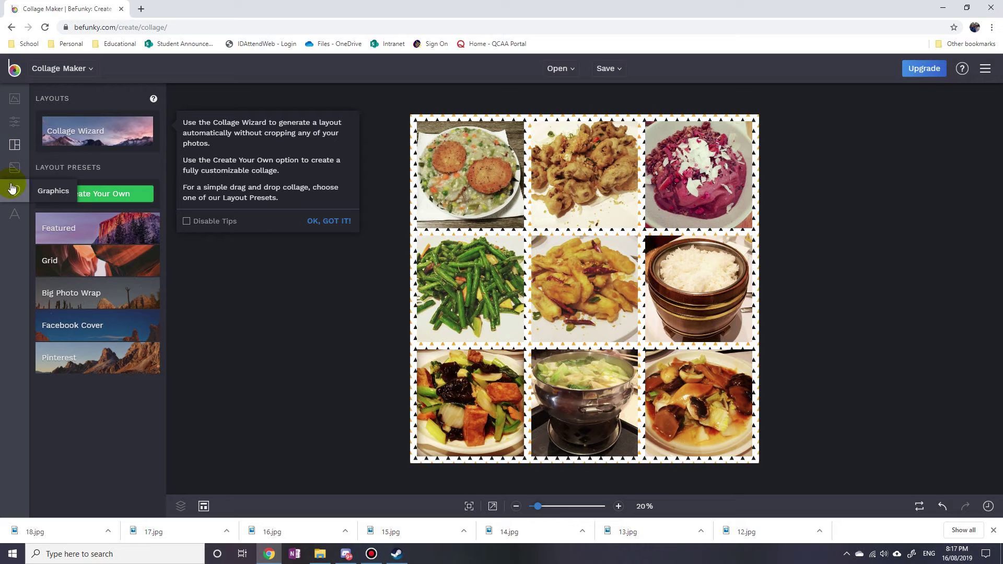
{"action": "mouse_move", "coordinate": [14, 174]}
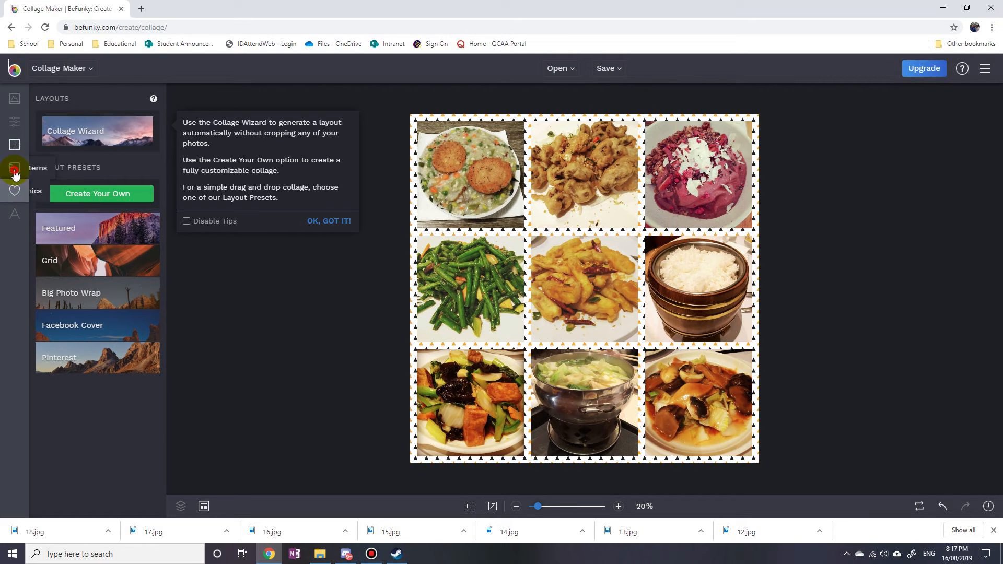
{"action": "left_click", "coordinate": [14, 168]}
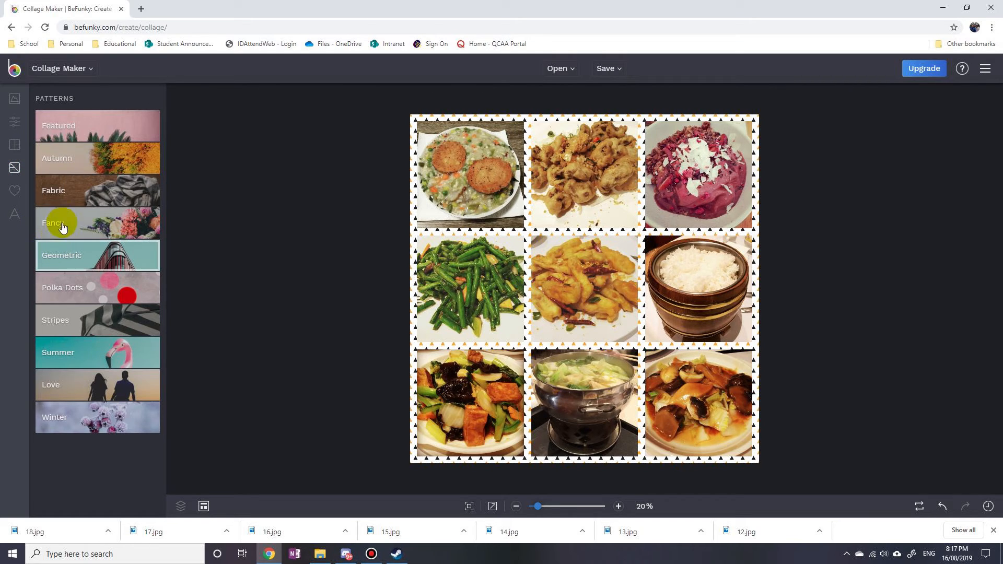
{"action": "left_click", "coordinate": [98, 125]}
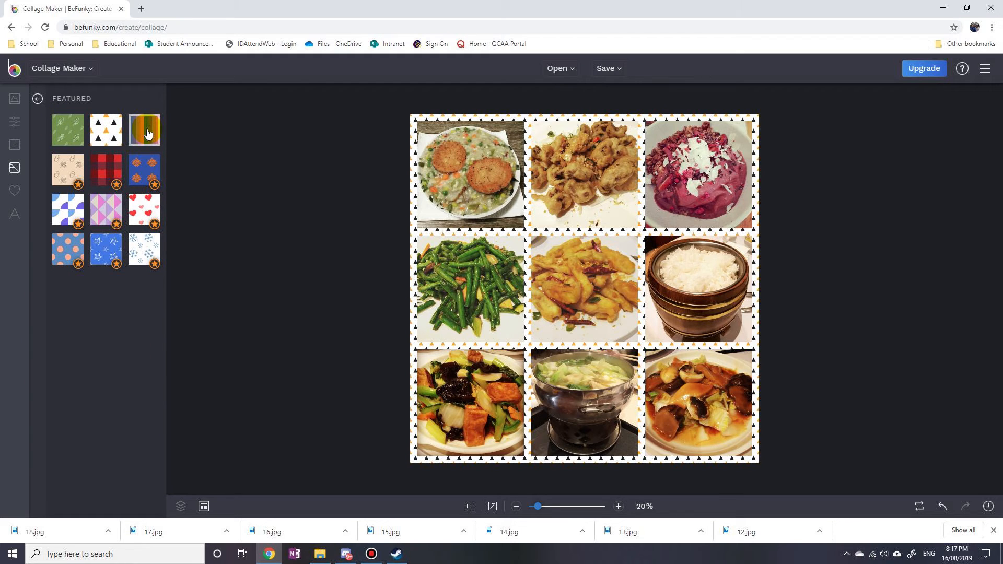
- Try the striped pattern, then set the green pattern as the collage background
{"action": "left_click", "coordinate": [145, 129]}
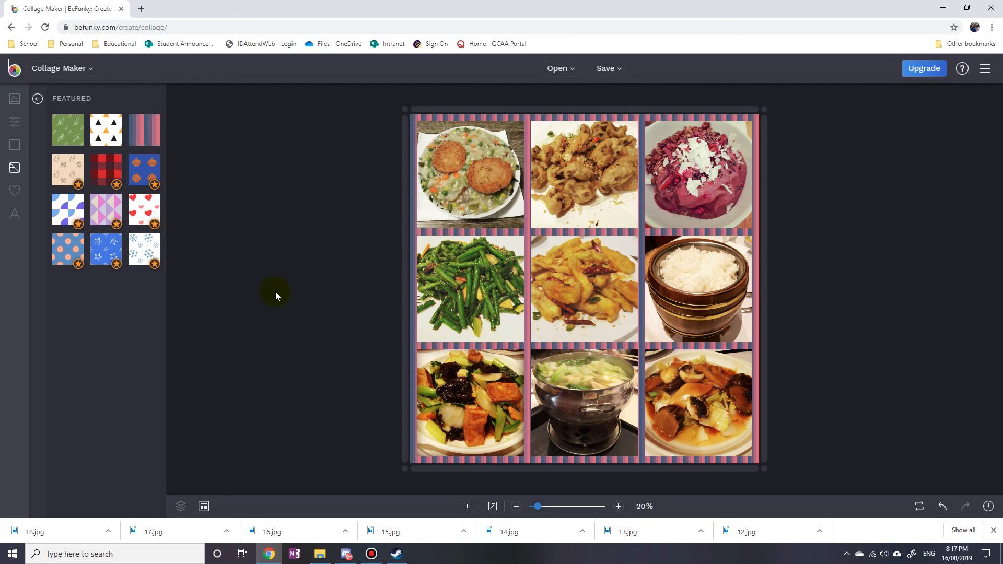
{"action": "left_click", "coordinate": [67, 130]}
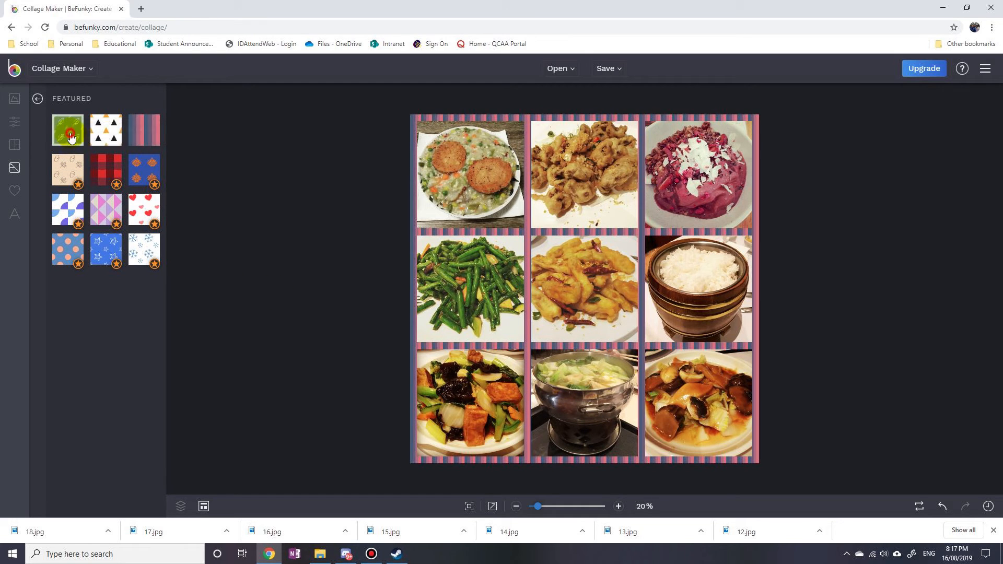
{"action": "left_click", "coordinate": [67, 129]}
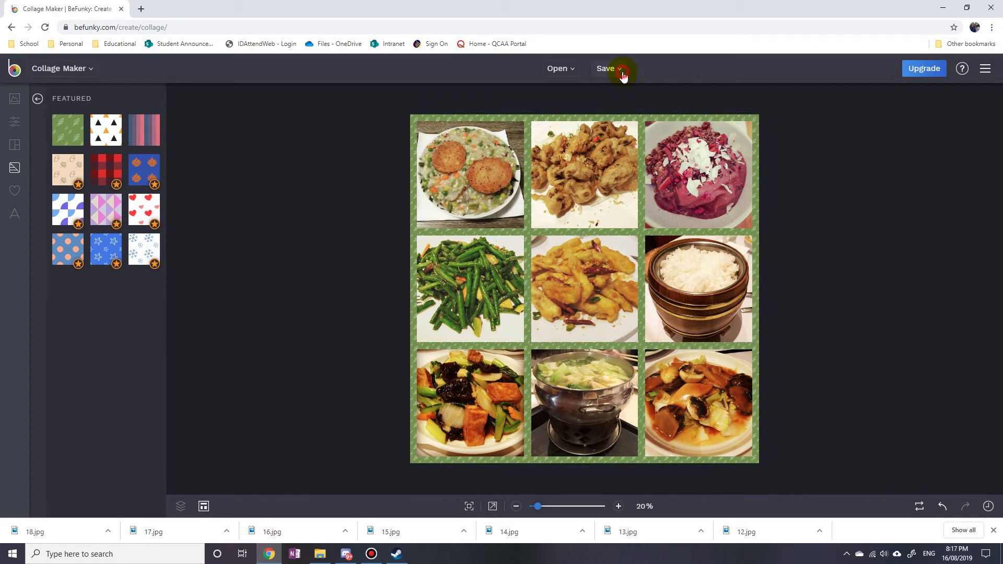
- Save the collage to the computer as a JPG named 'collage vegan'
{"action": "left_click", "coordinate": [606, 68]}
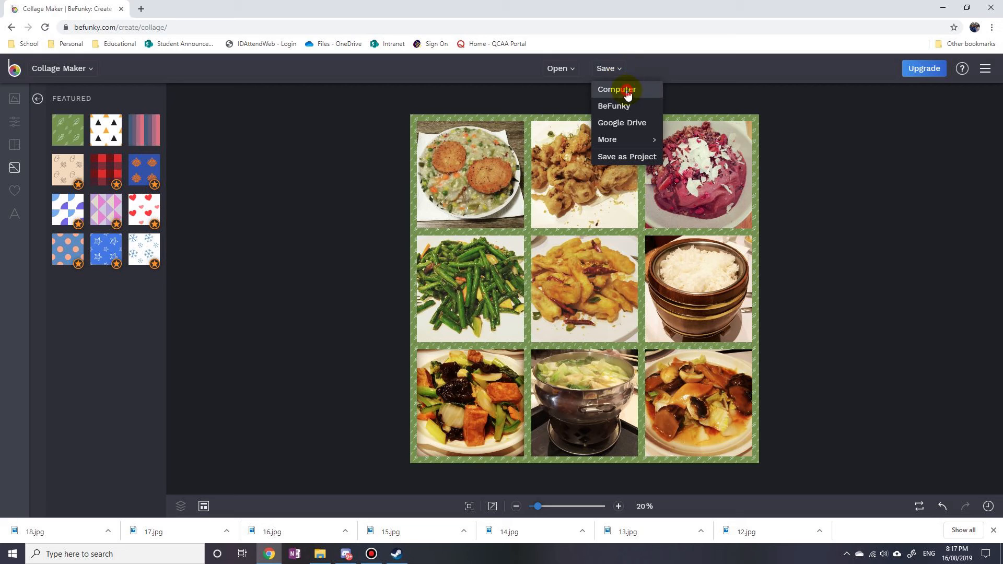
{"action": "left_click", "coordinate": [614, 90]}
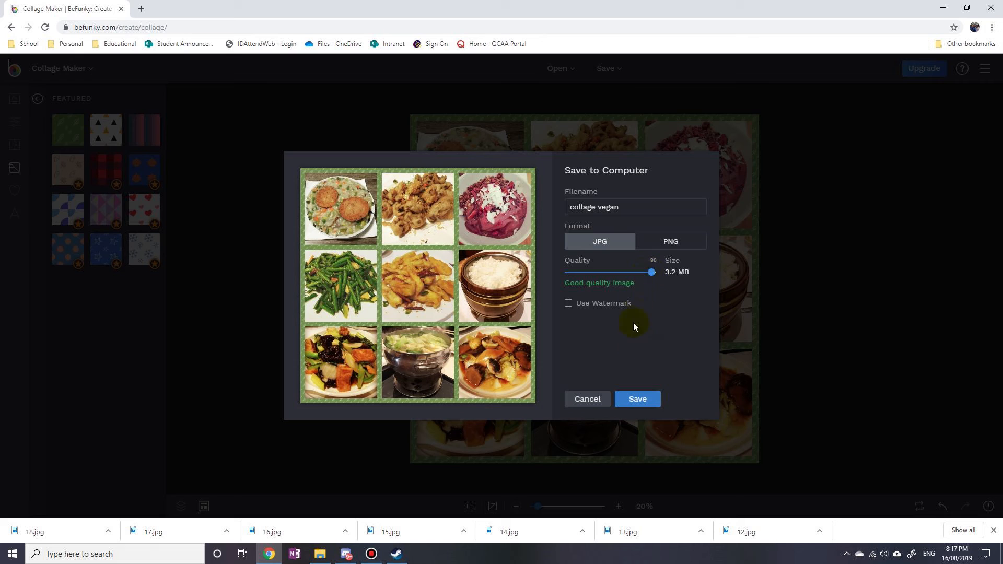
{"action": "left_click", "coordinate": [636, 398]}
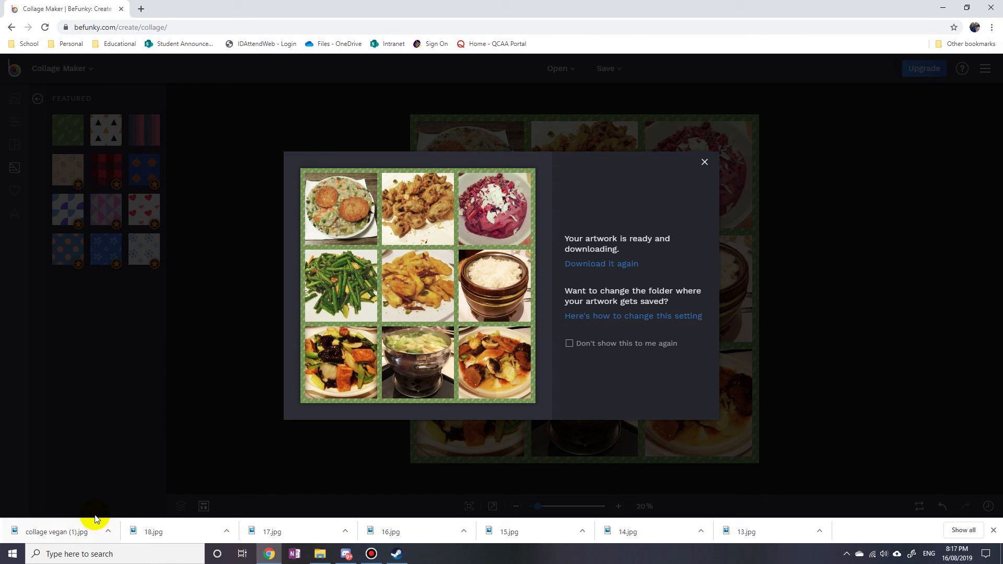
{"action": "mouse_move", "coordinate": [357, 409]}
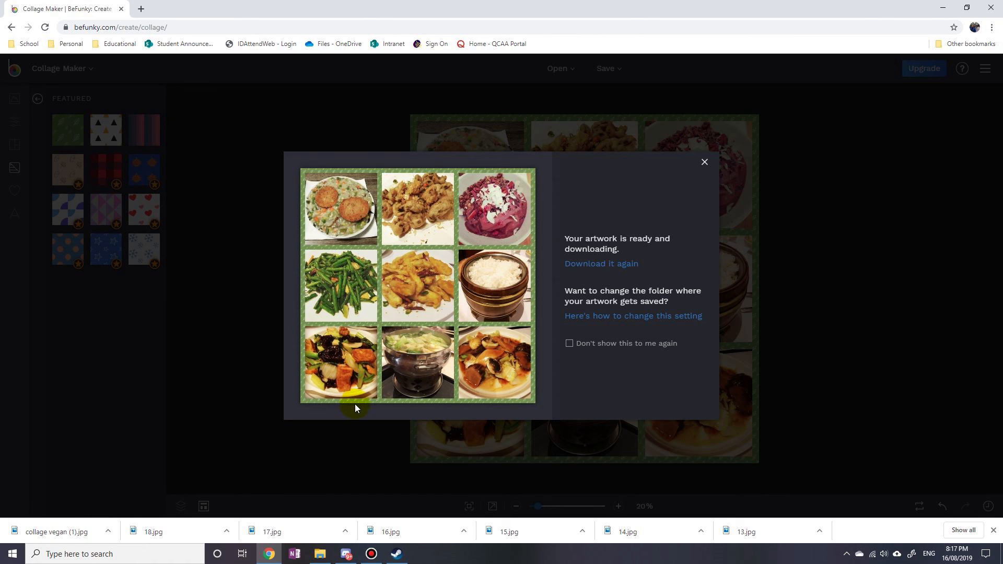